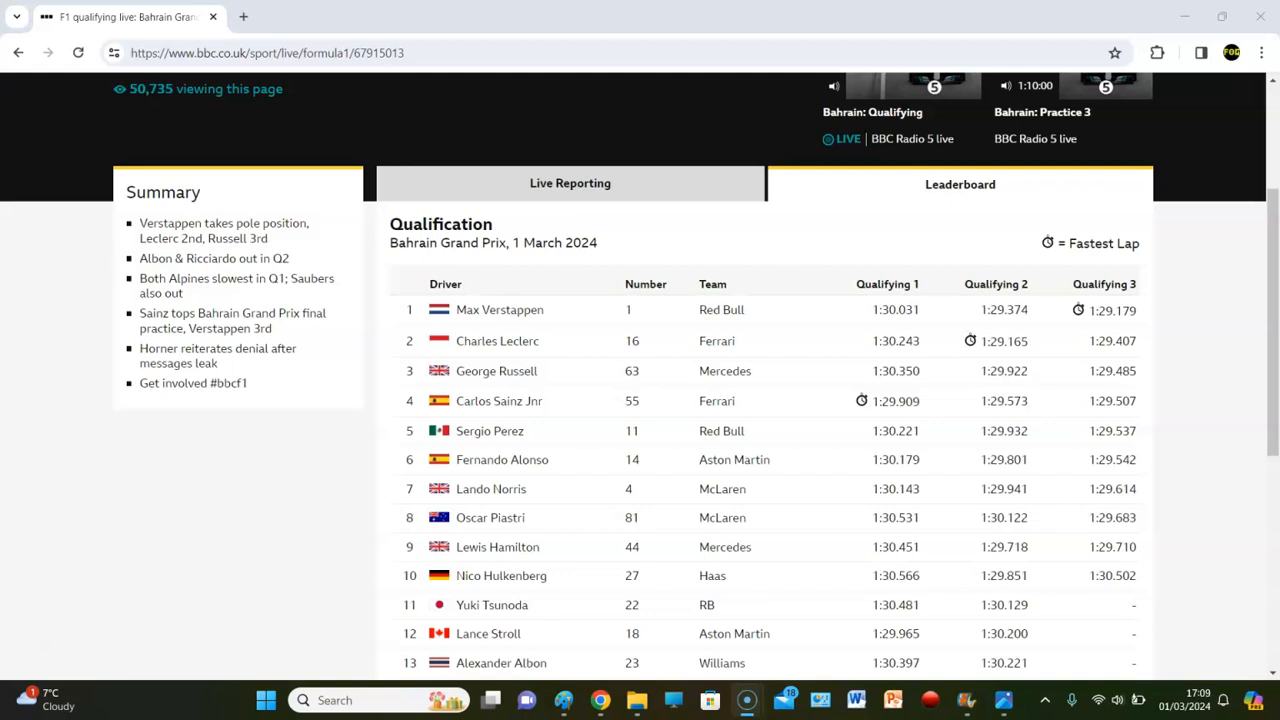
{"action": "mouse_move", "coordinate": [980, 313]}
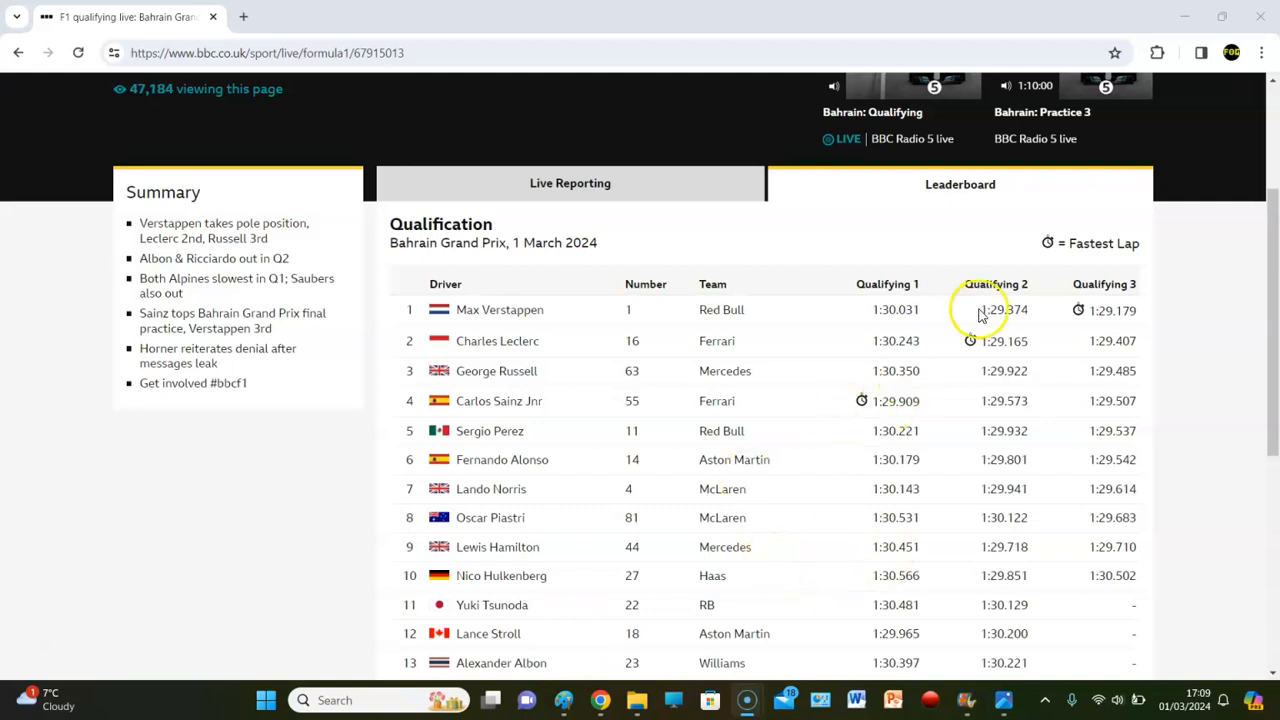
{"action": "scroll", "scroll_direction": "down", "scroll_amount": 3}
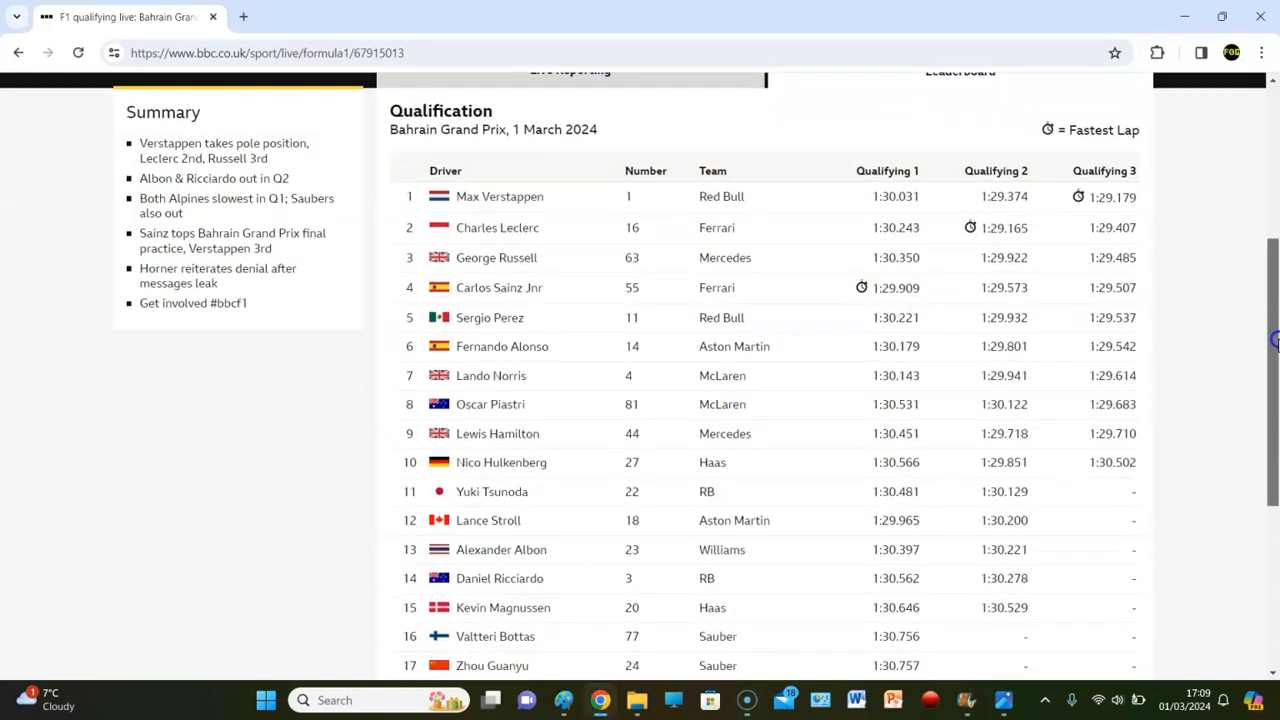
{"action": "scroll", "scroll_direction": "up", "scroll_amount": 3}
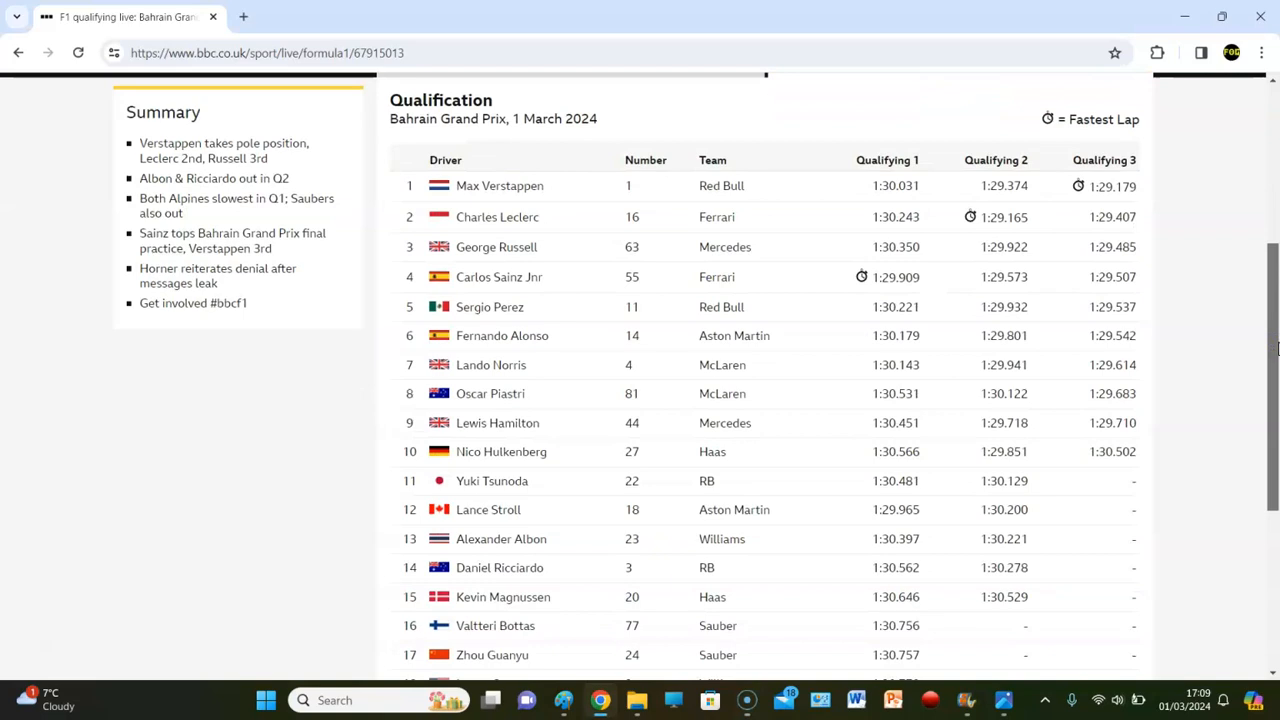